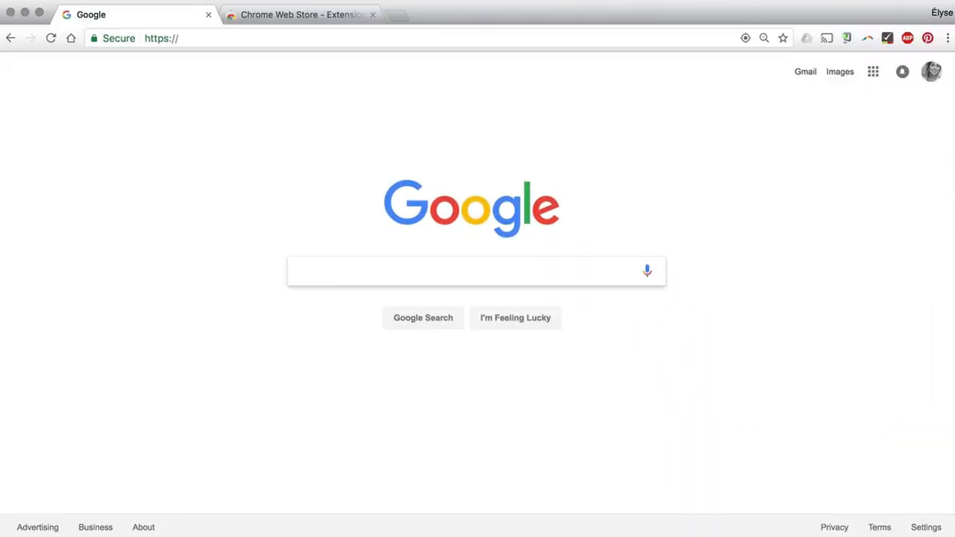
# - Navigate Chrome to app.quillionz.com and paste the World War II article into the content area
pyautogui.write('app.quillionz.com')
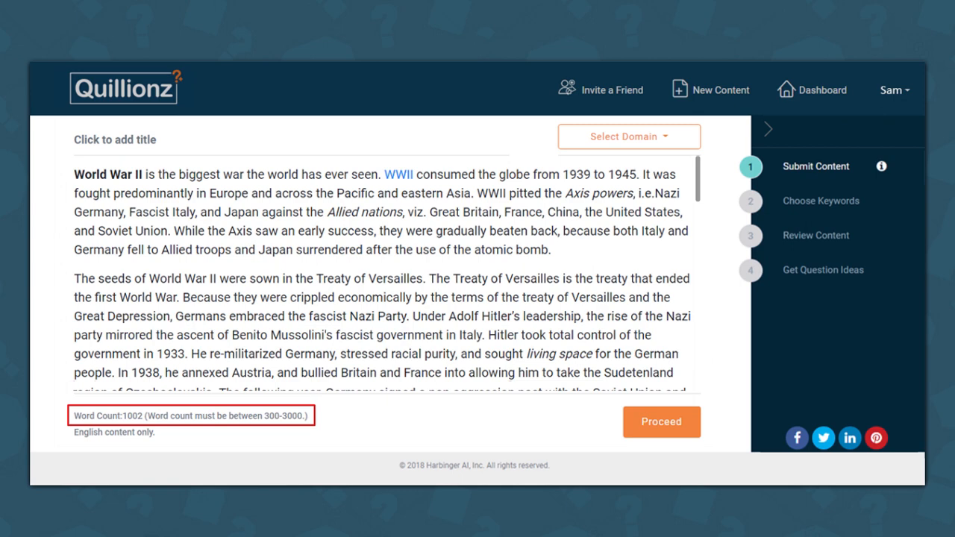
# - Title the submission World War II and choose History as its domain
pyautogui.click(114, 140)
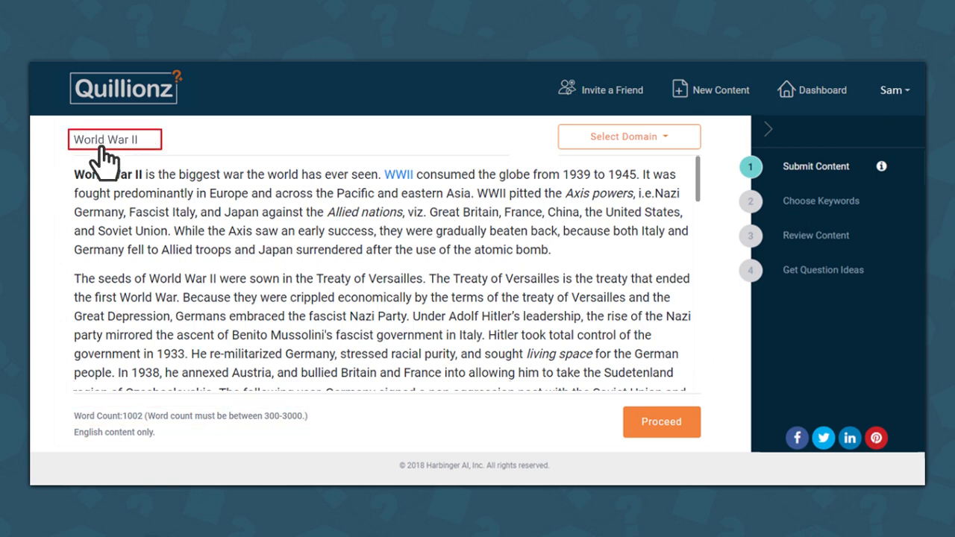
pyautogui.click(628, 138)
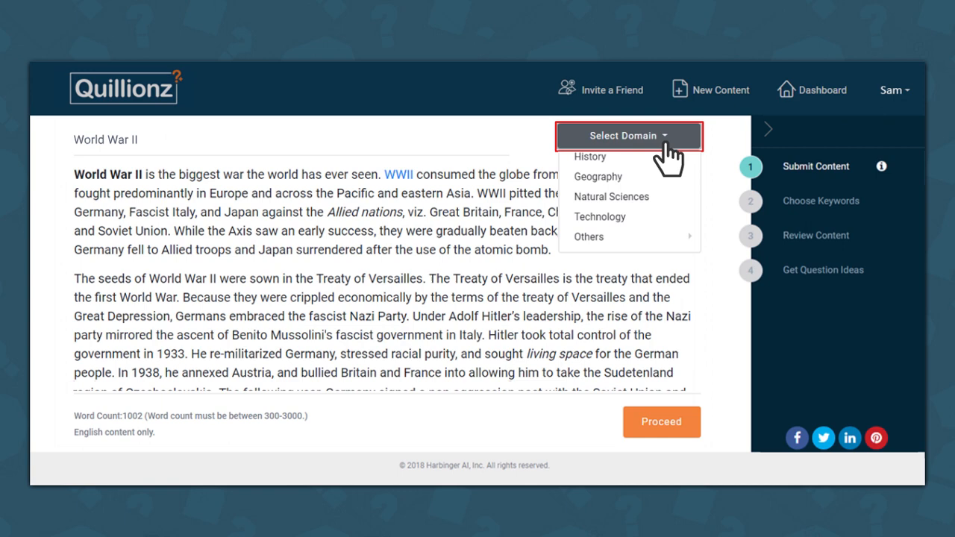
pyautogui.click(590, 157)
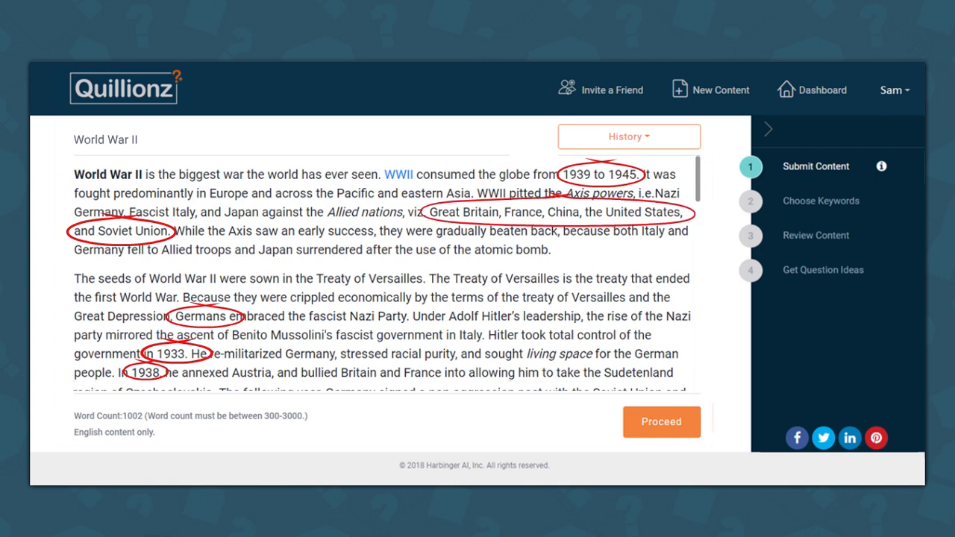
pyautogui.scroll(-3)
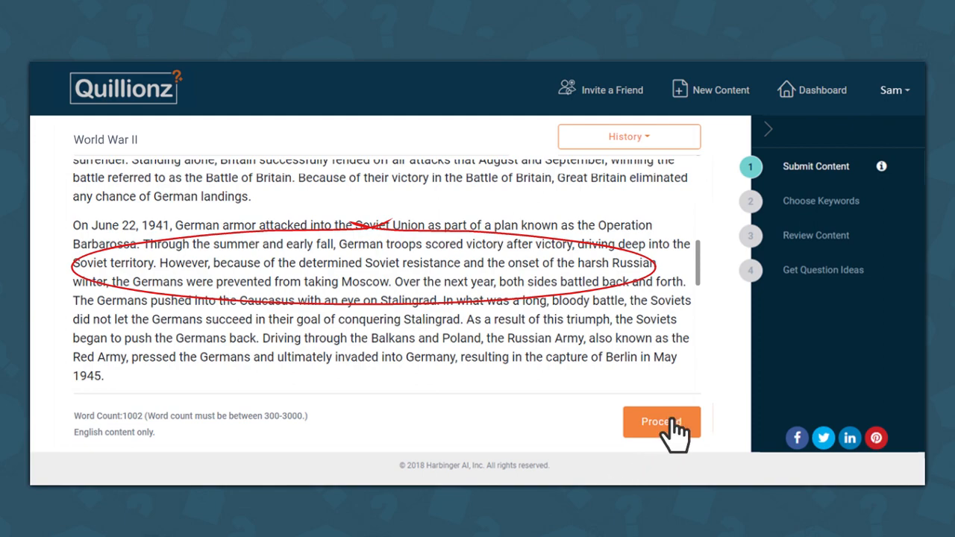
# - Proceed to Choose Keywords and expand the full list of suggested keywords
pyautogui.click(659, 421)
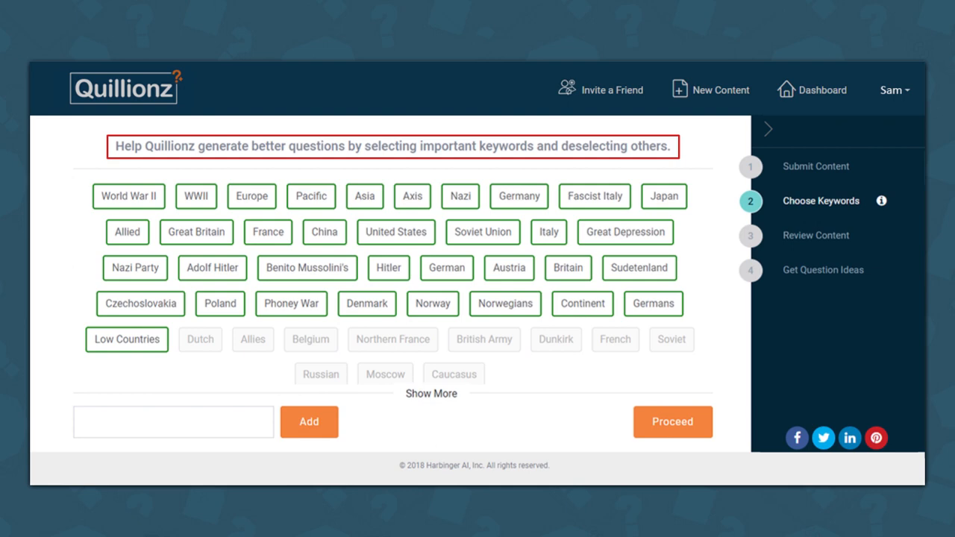
pyautogui.click(430, 394)
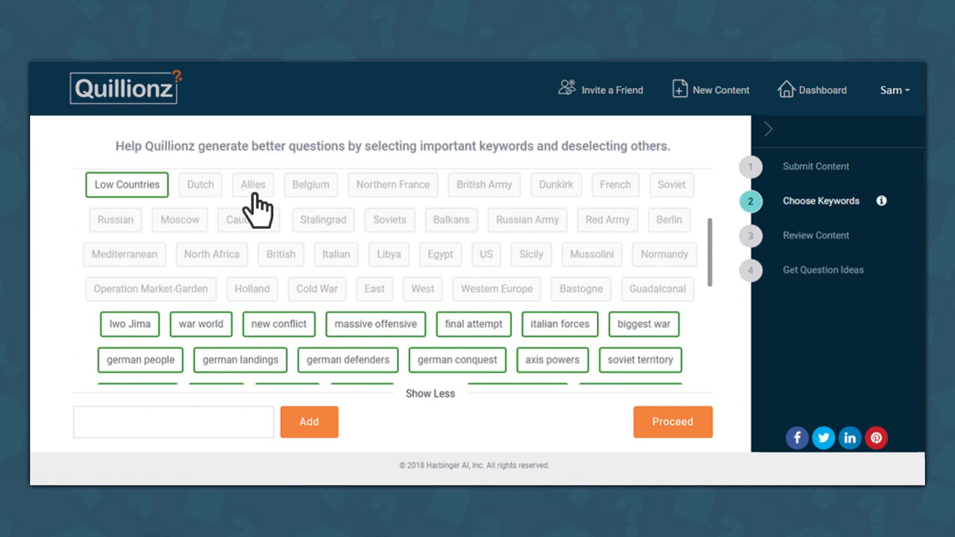
# - Select the Allies keyword, add Normandy, and proceed to Review Content at 72% readiness
pyautogui.click(252, 185)
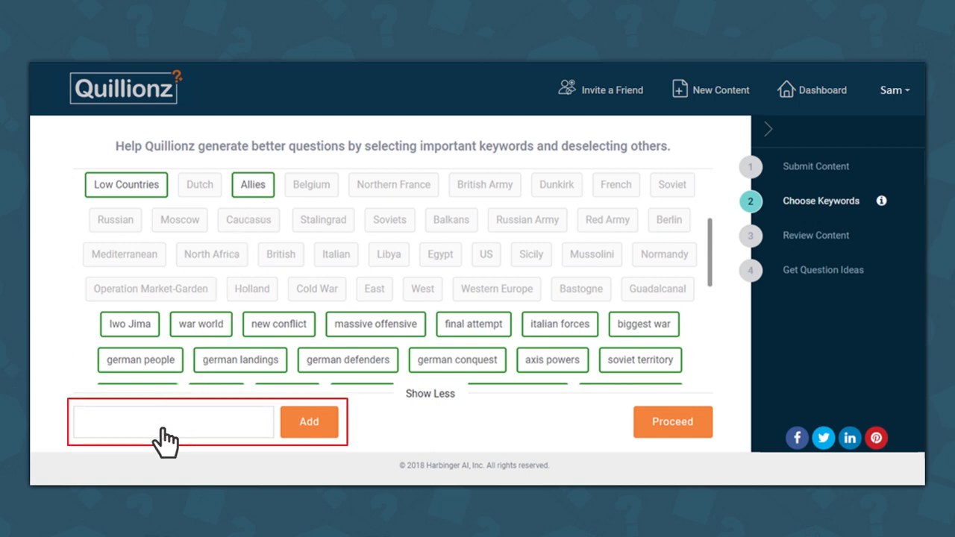
pyautogui.write('Normandy')
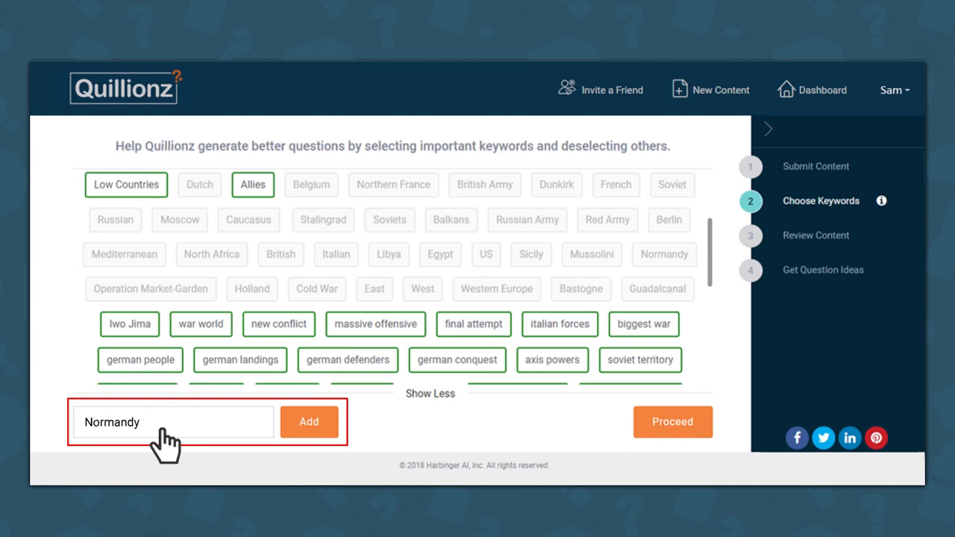
pyautogui.click(307, 421)
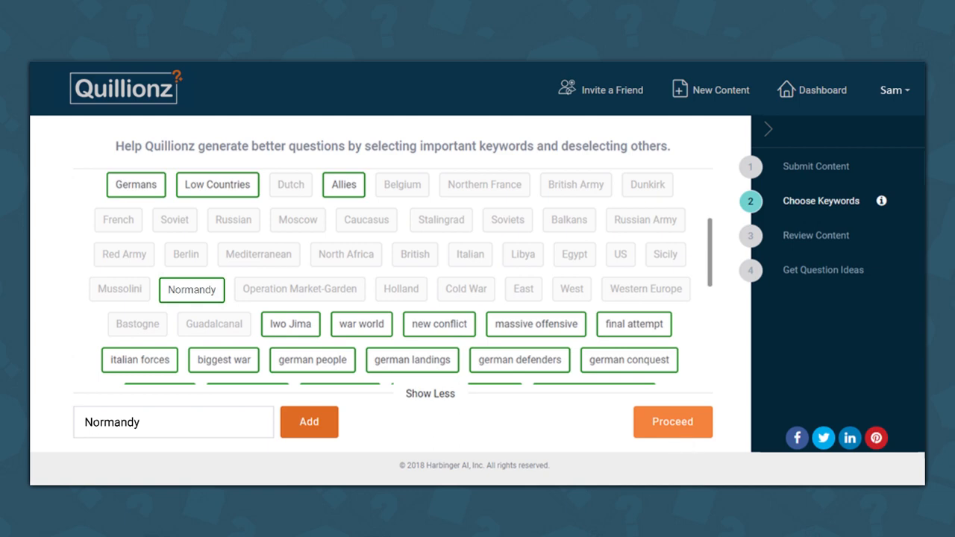
pyautogui.click(672, 421)
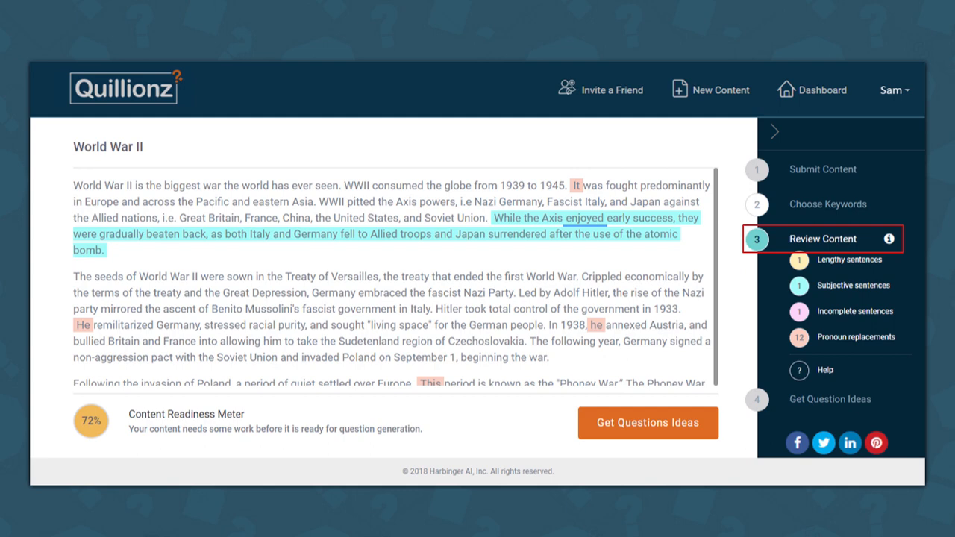
# - Split the flagged lengthy sentence and edit the incomplete sentence about conquering Italy, reaching 76%
pyautogui.scroll(-3)
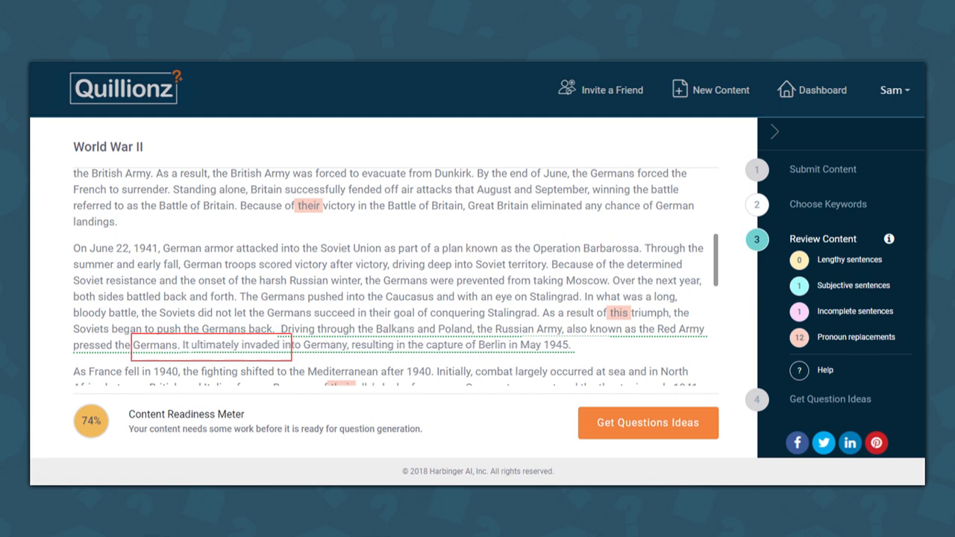
pyautogui.scroll(-3)
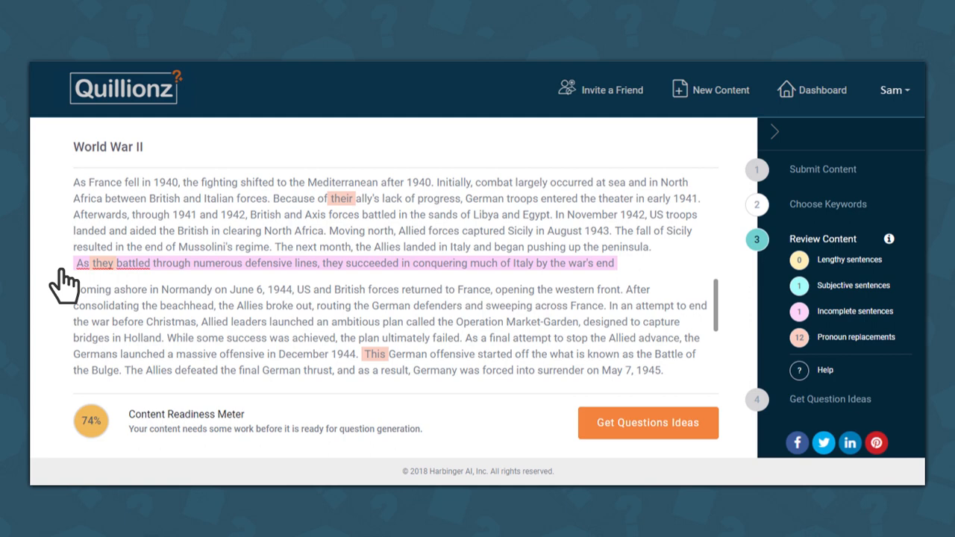
pyautogui.click(610, 263)
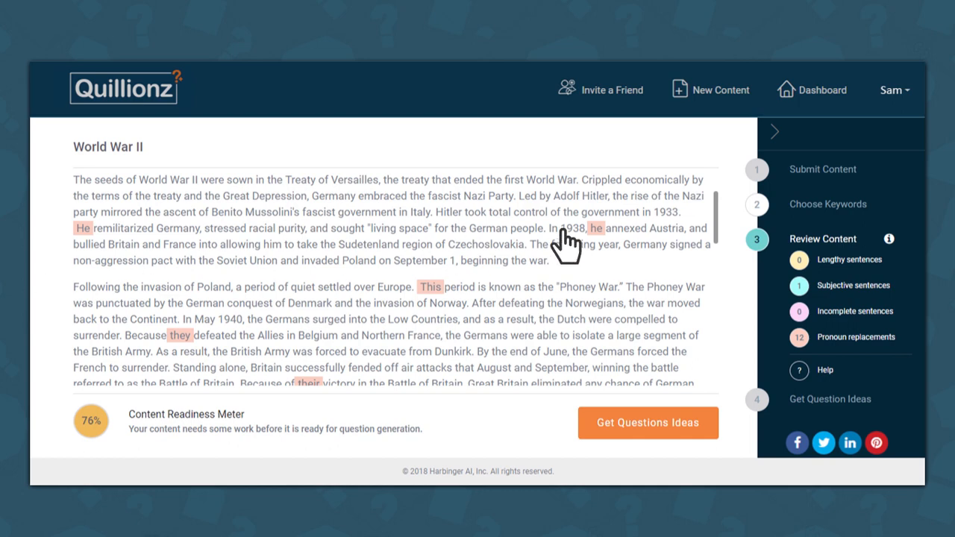
# - Accept Hitler as the replacement for the highlighted pronoun 'he', lifting readiness to 78%
pyautogui.click(595, 228)
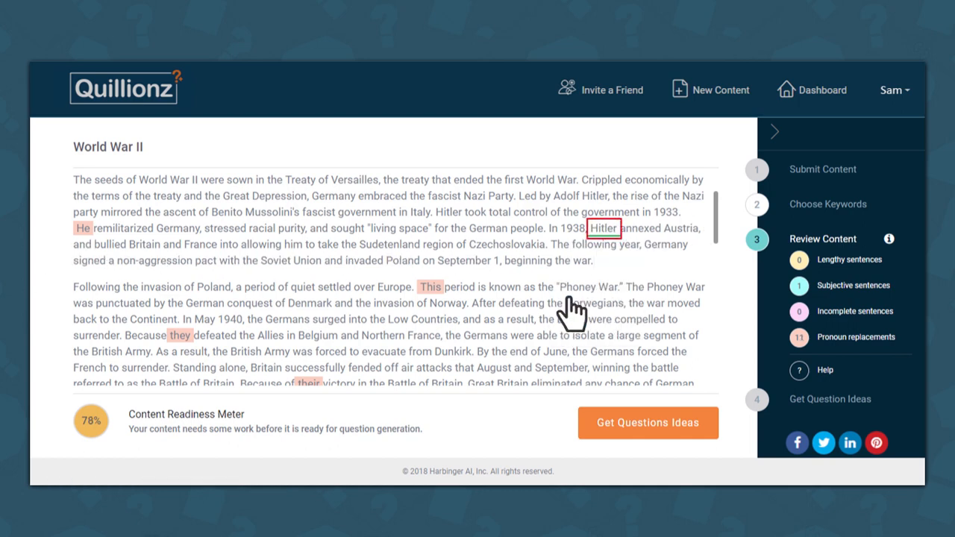
pyautogui.click(603, 229)
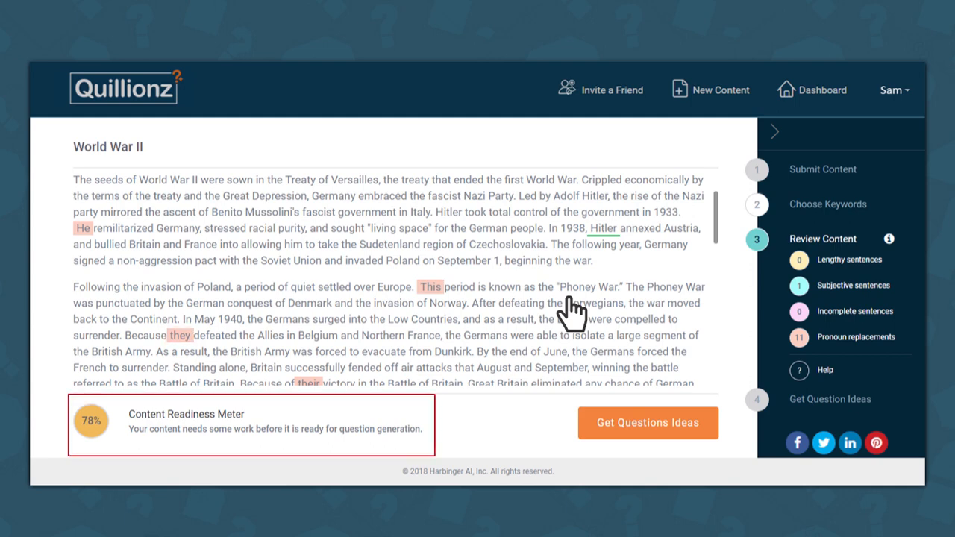
pyautogui.moveTo(647, 432)
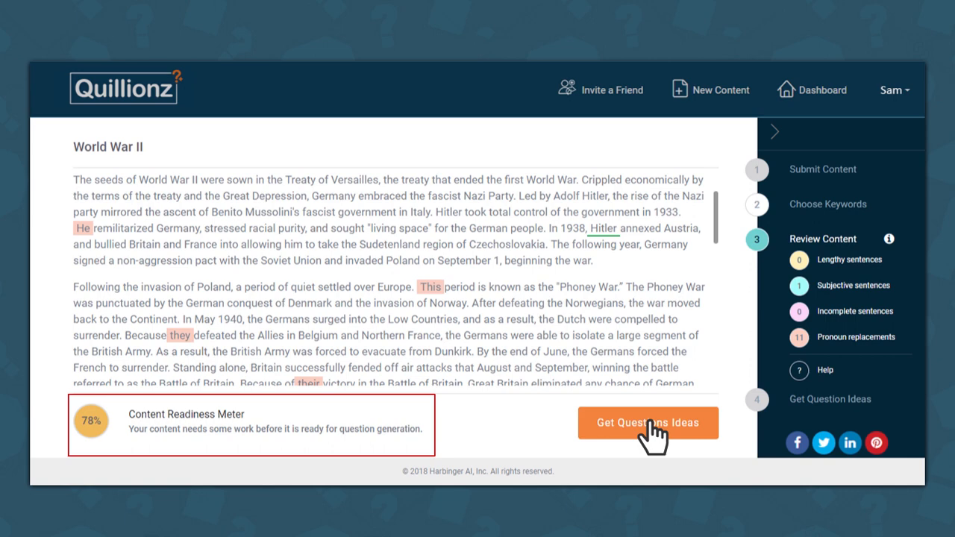
# - Request question ideas and continue anyway past the 90% readiness warning
pyautogui.click(648, 423)
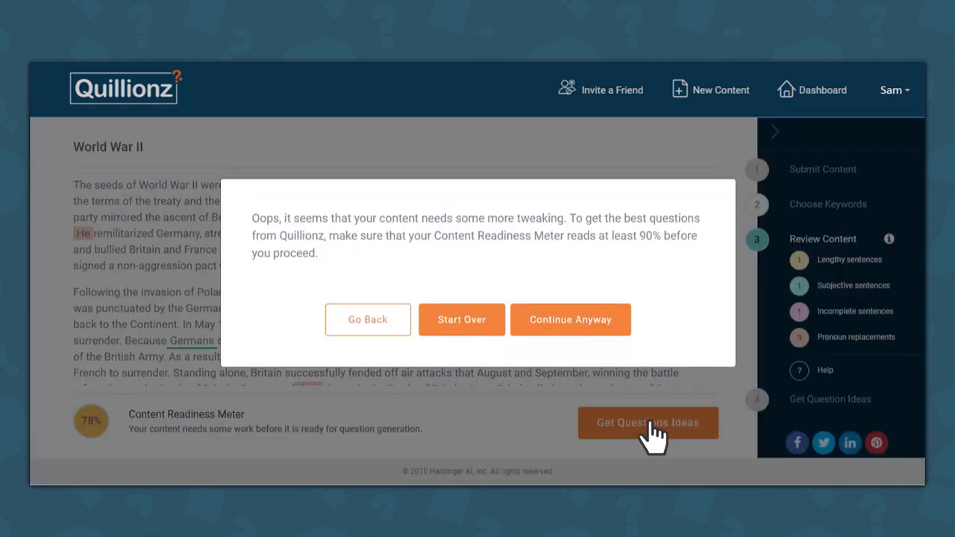
pyautogui.click(570, 319)
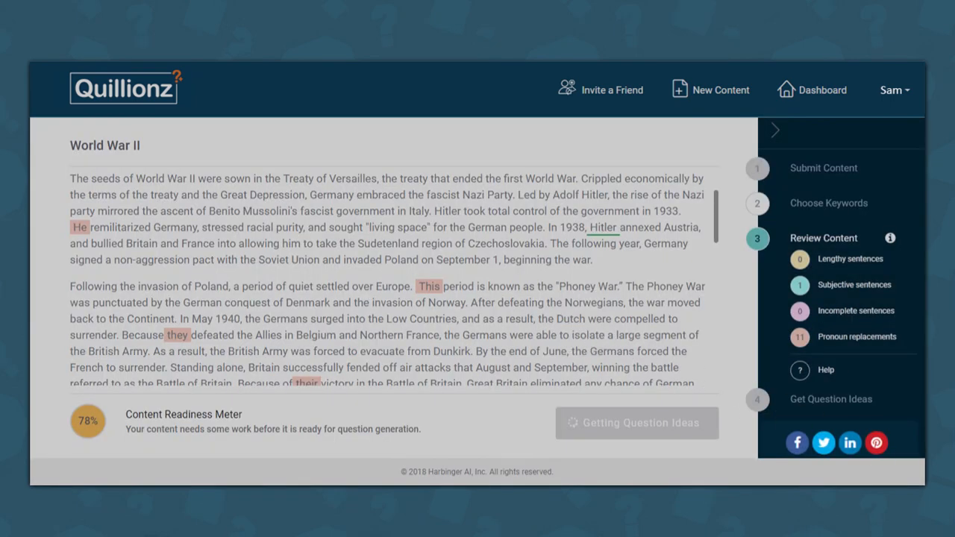
# - Browse the generated question ideas and delete one, leaving 53 questions
pyautogui.click(635, 424)
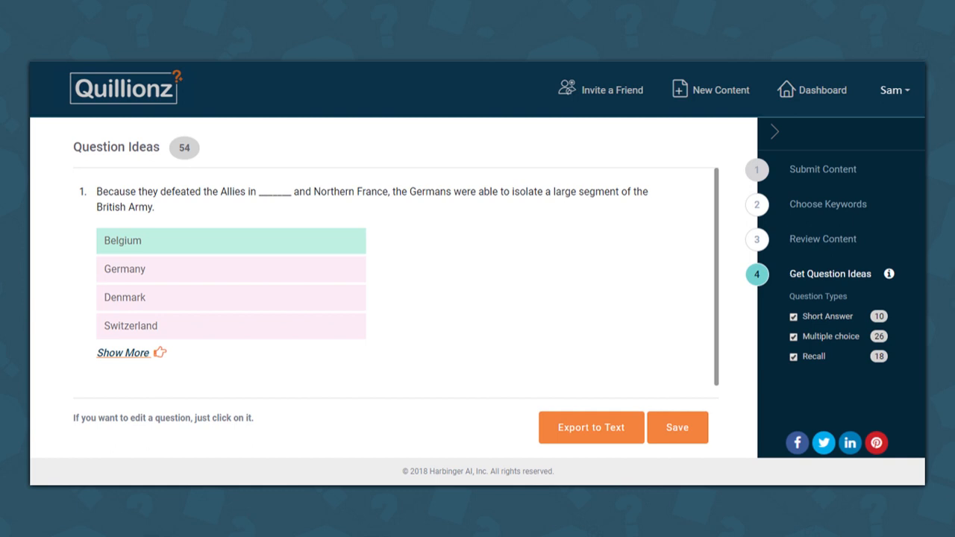
pyautogui.moveTo(829, 273)
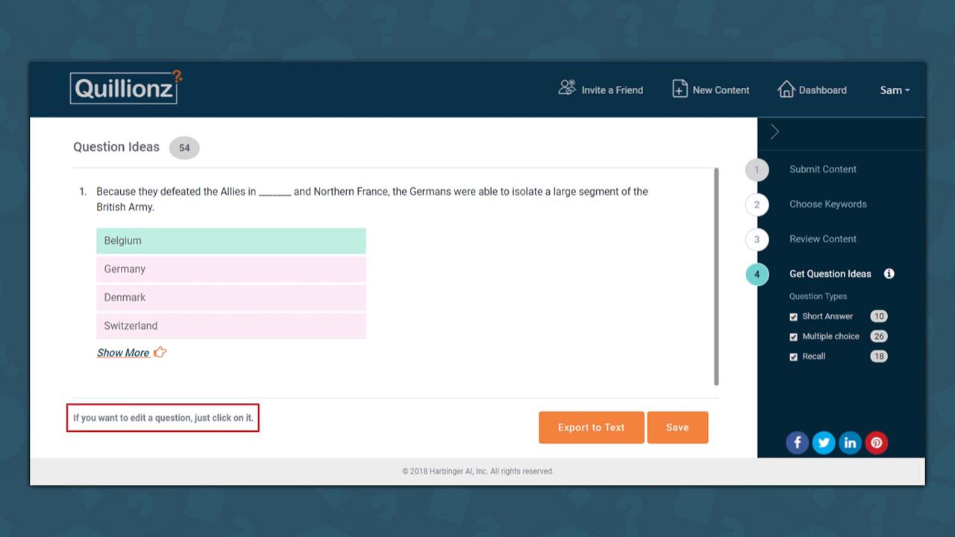
pyautogui.scroll(-3)
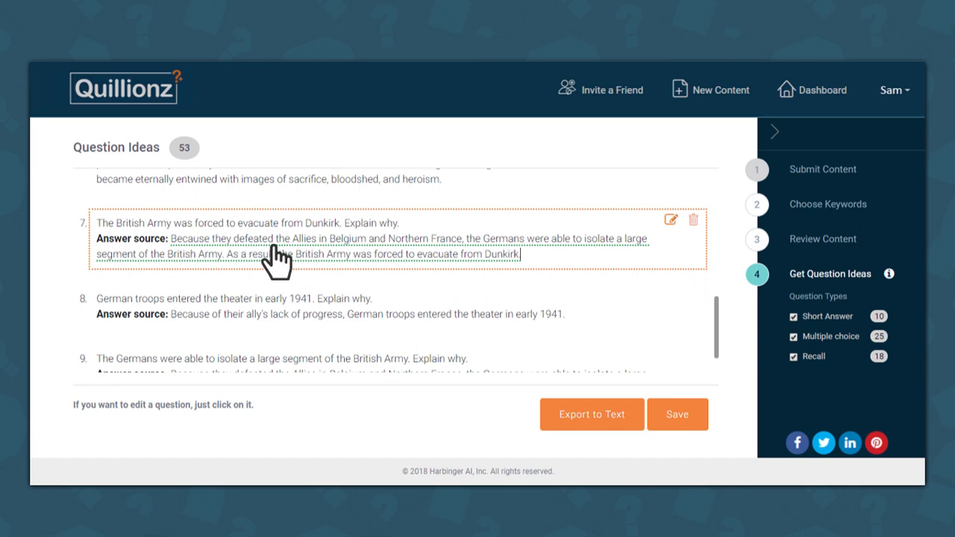
pyautogui.scroll(3)
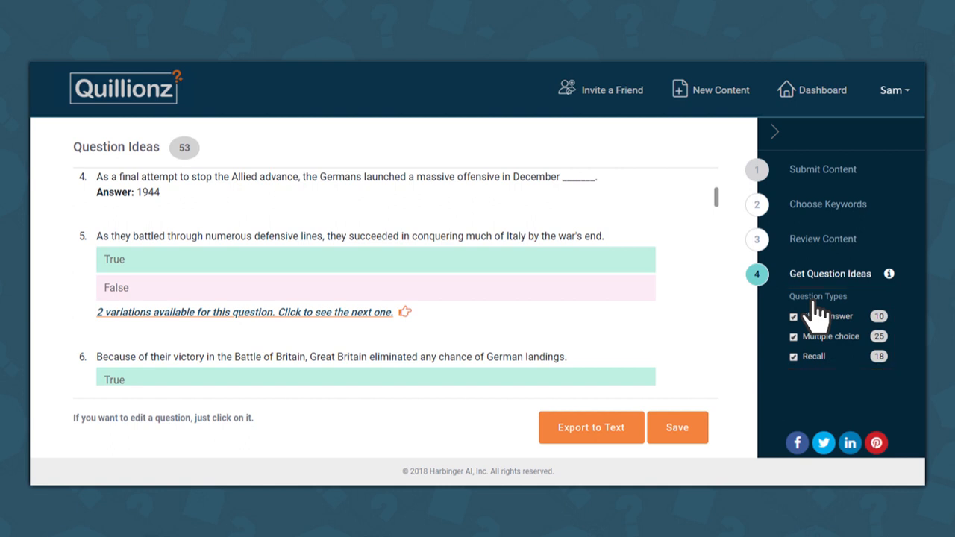
# - Filter to the 10 short-answer questions, save the set, and export it as text
pyautogui.click(794, 335)
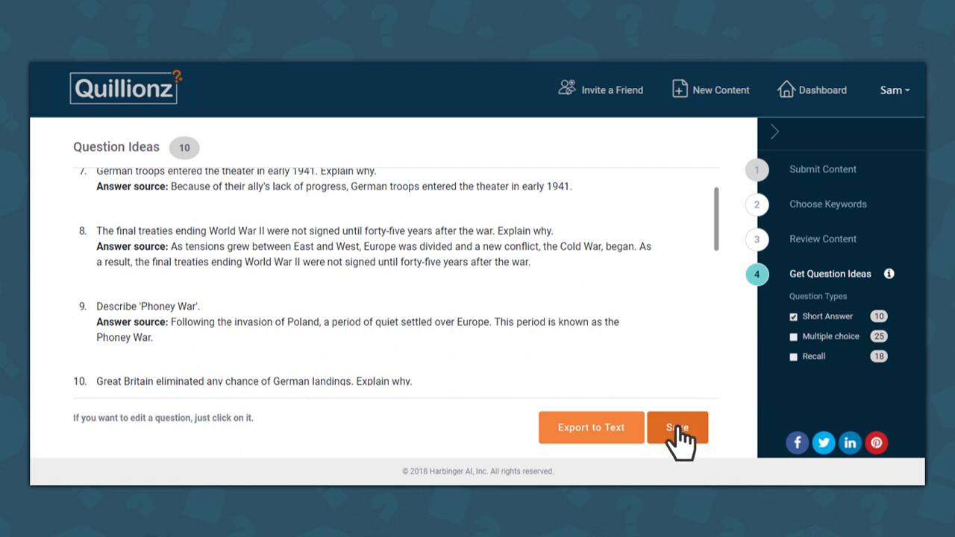
pyautogui.click(676, 427)
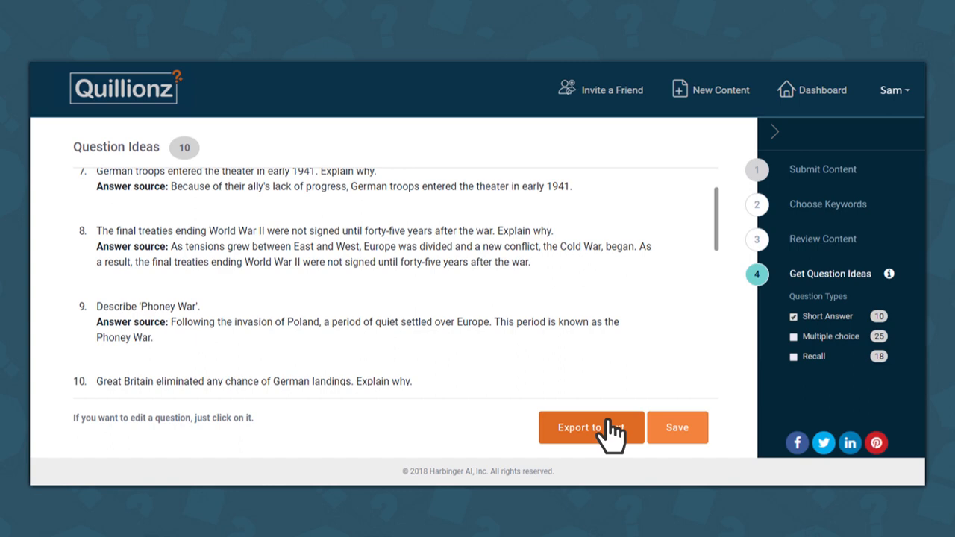
pyautogui.click(591, 426)
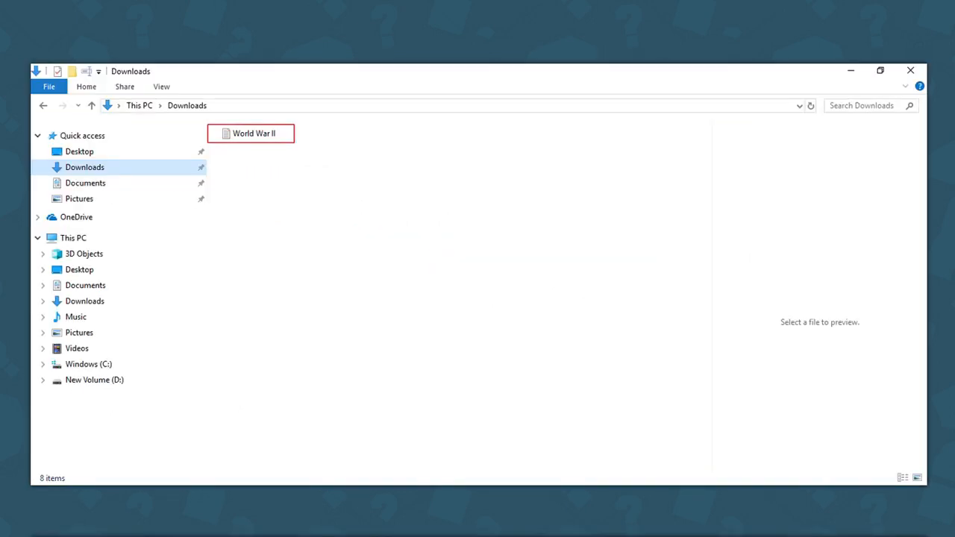
# - View the exported World War II file from Downloads, then the Dashboard listing the 53-question set
pyautogui.doubleClick(253, 133)
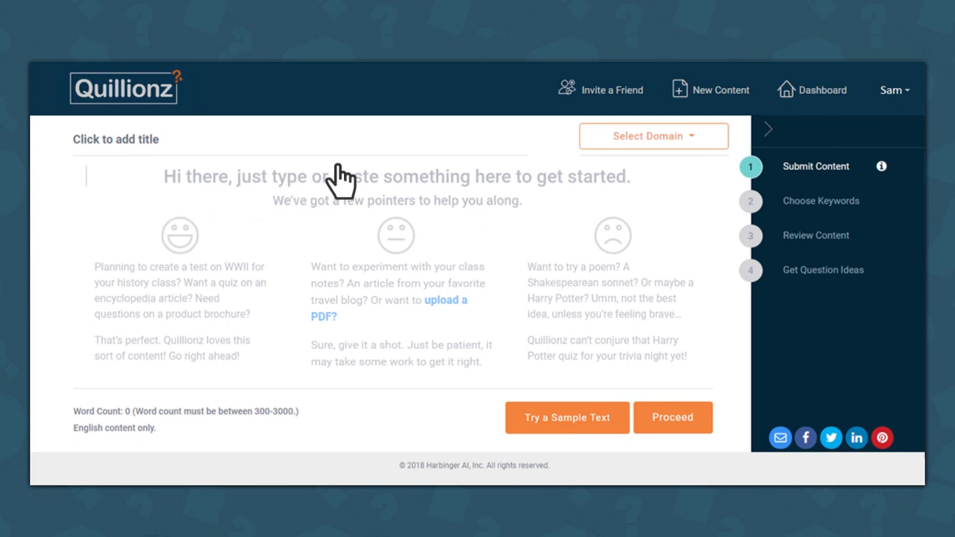
pyautogui.click(821, 90)
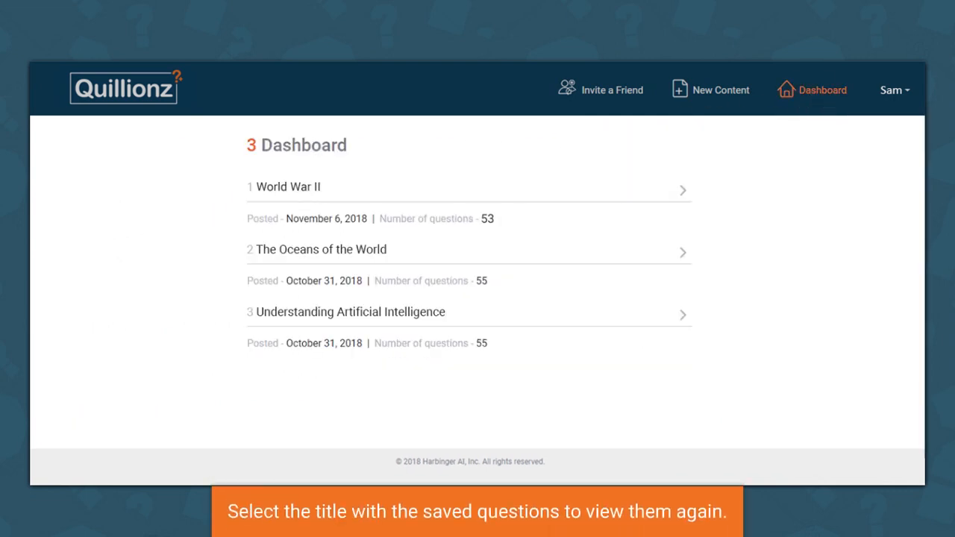